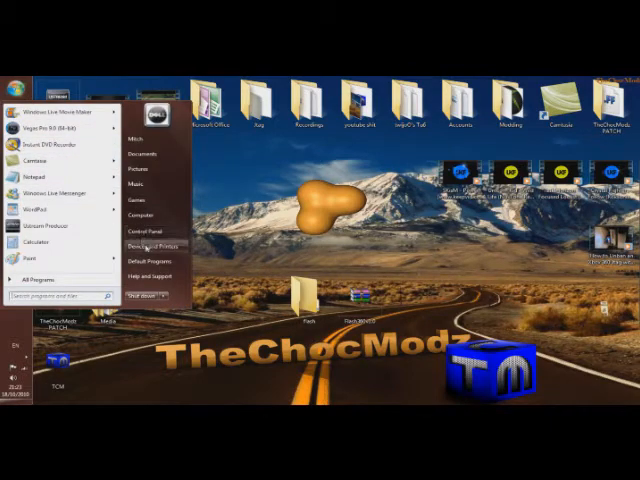
Sign in with the first profile and dismiss the Xbox LIVE connection error.
click(138, 212)
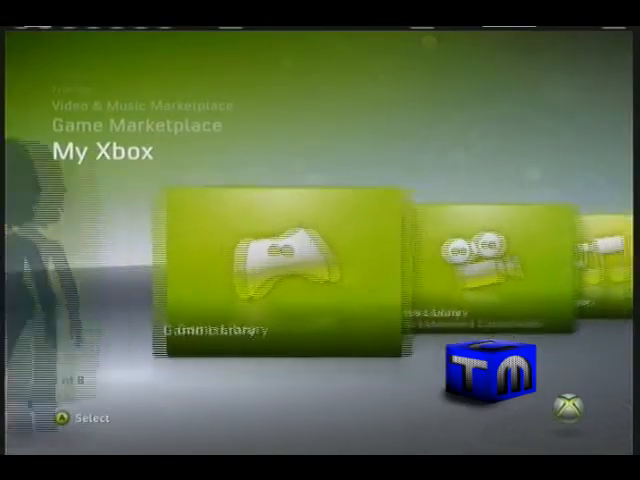
click(284, 264)
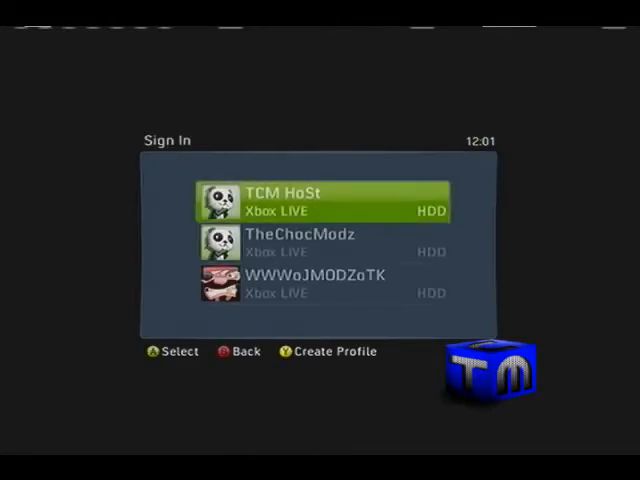
click(320, 200)
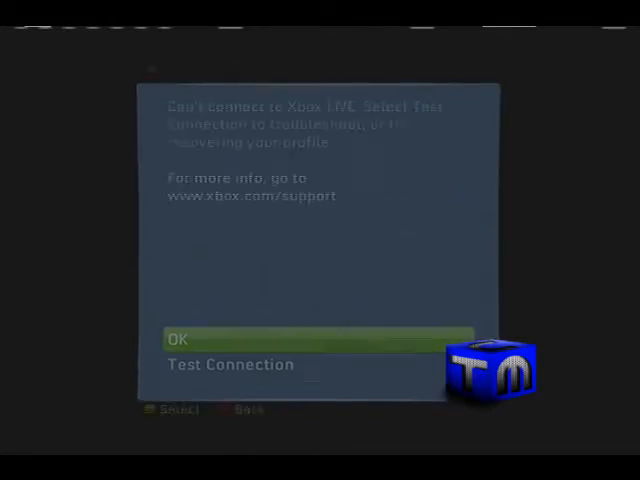
click(176, 340)
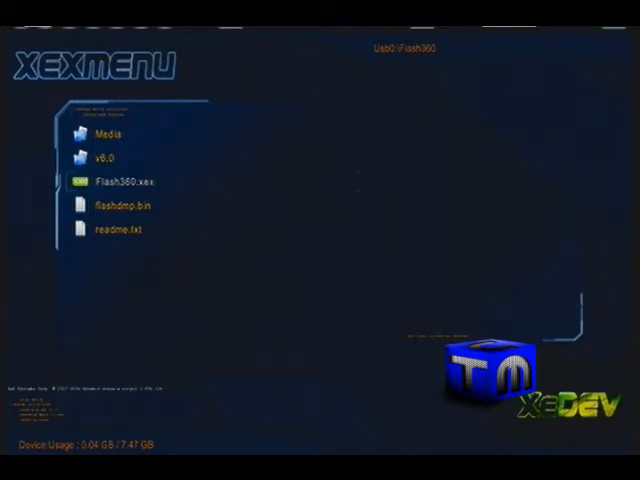
Launch Flash360.xex from the XexMenu drive listing.
click(122, 180)
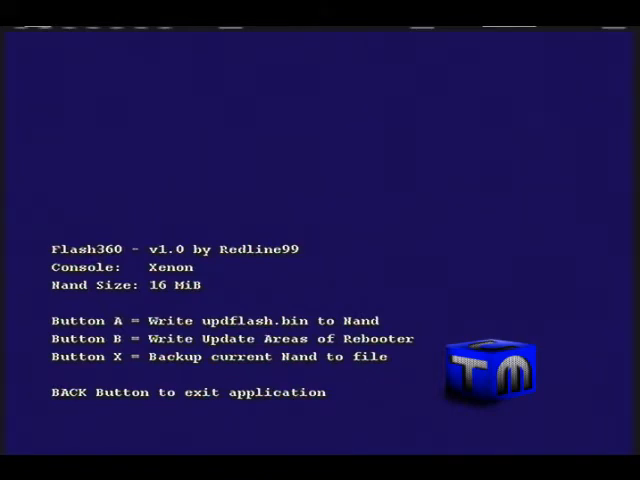
Back up the current 16 MiB NAND to file with X, then exit Flash360.
key(x)
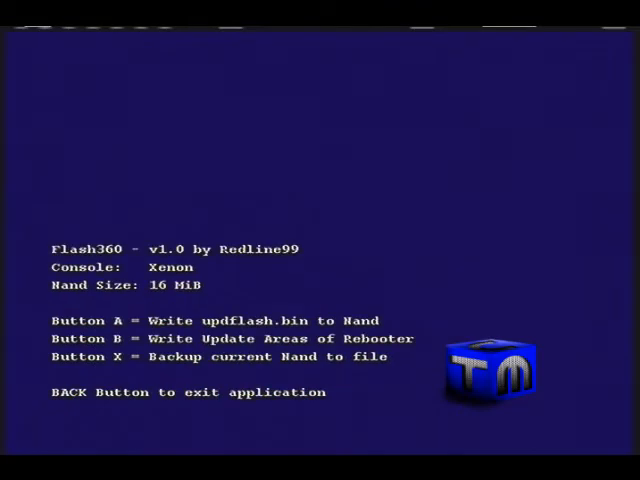
key(BACK)
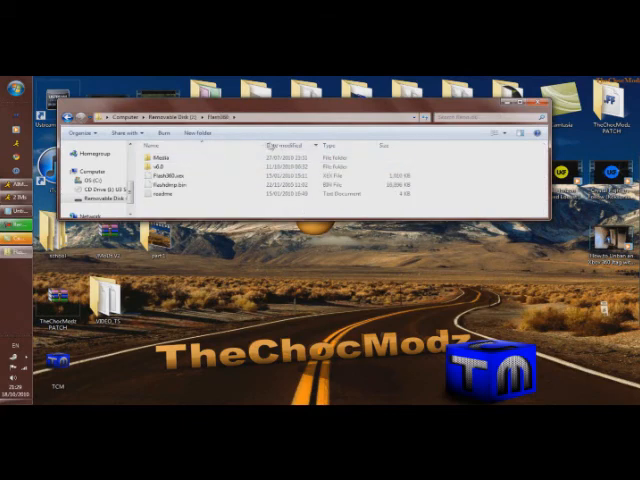
Select the dumped flashdmp.bin in the USB drive's Flash360 folder.
click(180, 188)
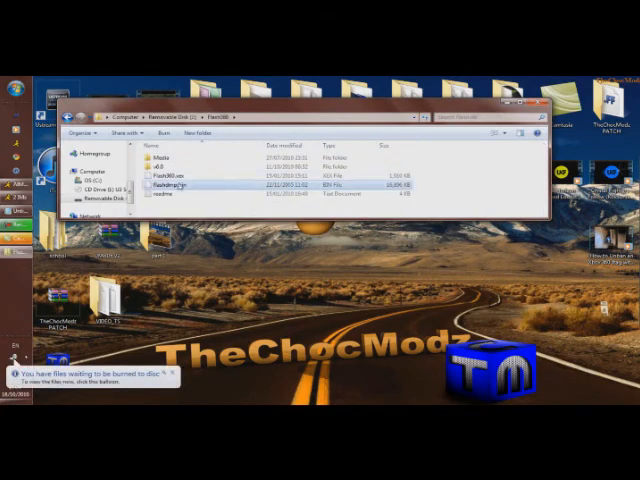